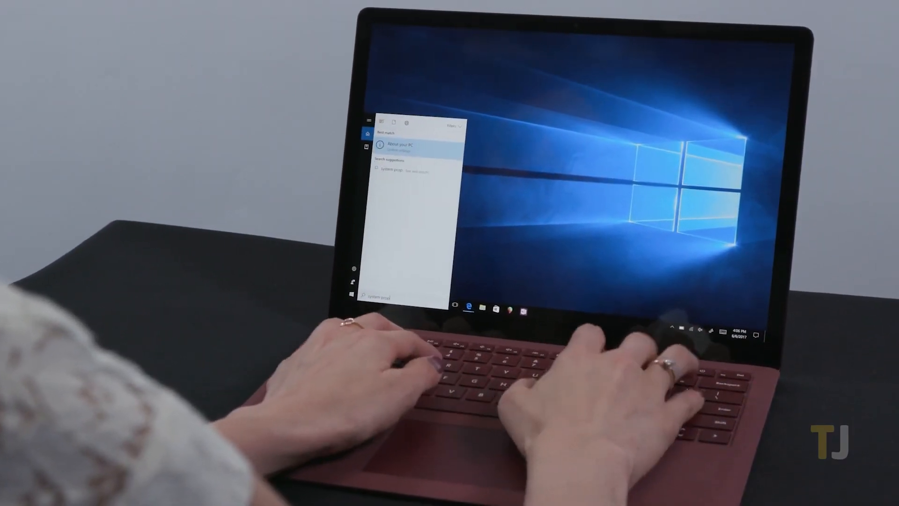
Step: From the Start menu, open Settings and go to Update & Security
{"action": "left_click", "coordinate": [406, 146]}
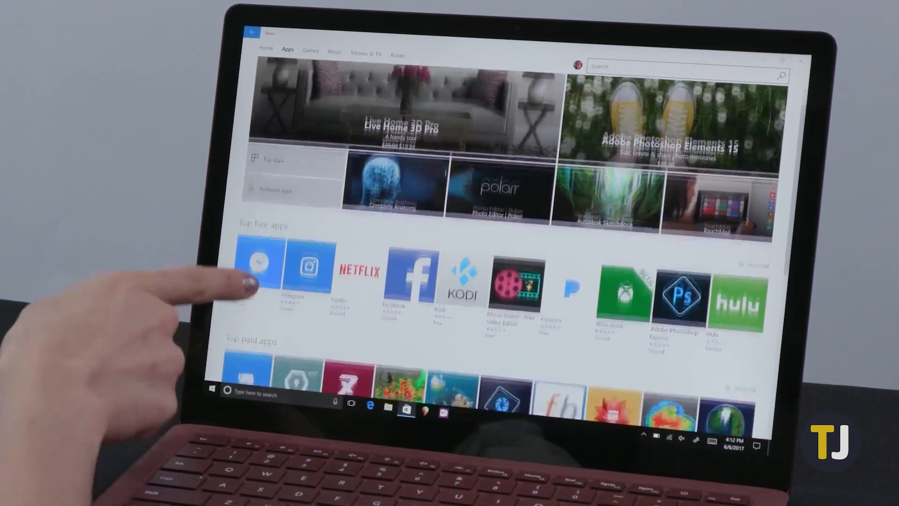
{"action": "scroll", "scroll_direction": "down", "scroll_amount": 3}
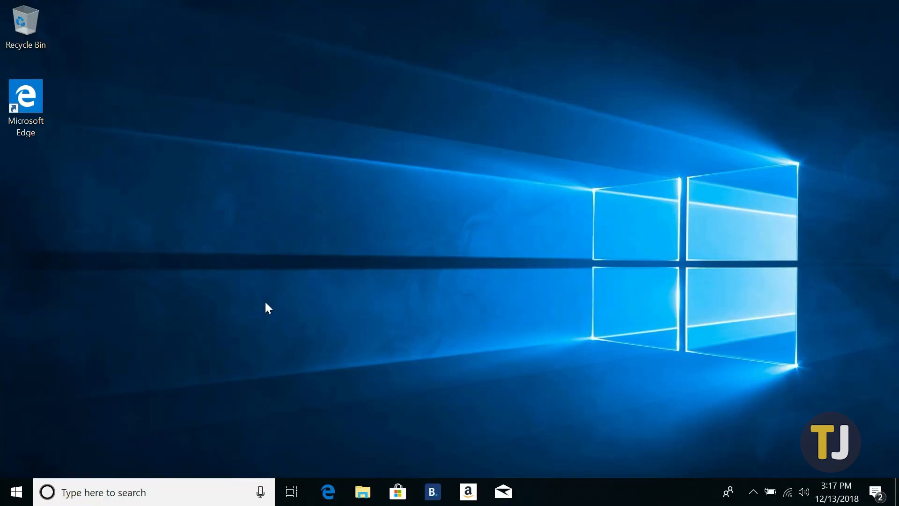
{"action": "left_click", "coordinate": [15, 492]}
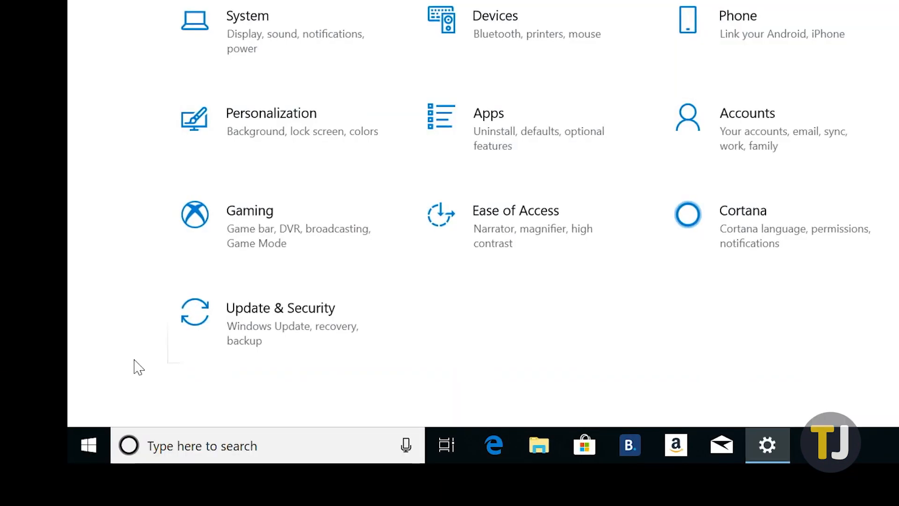
{"action": "left_click", "coordinate": [281, 308]}
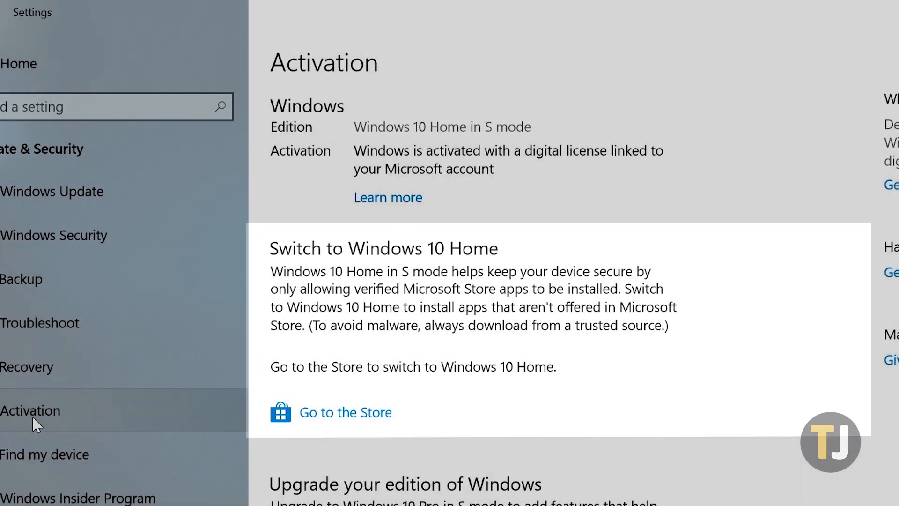
Step: Scroll the Activation page showing Windows 10 Home in S mode and the switch option
{"action": "scroll", "scroll_direction": "down", "scroll_amount": 3}
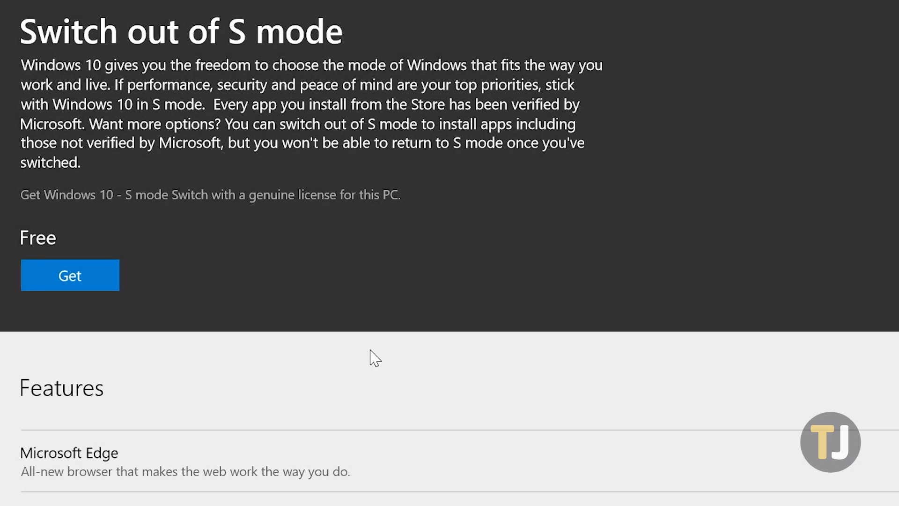
Step: Scroll through the Switch out of S mode Store page's feature comparison and back to the top
{"action": "scroll", "scroll_direction": "down", "scroll_amount": 3}
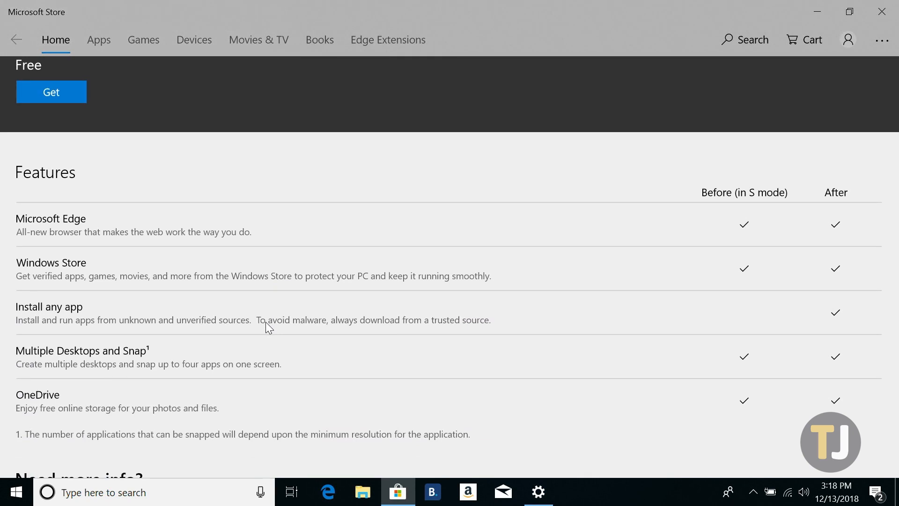
{"action": "scroll", "scroll_direction": "up", "scroll_amount": 3}
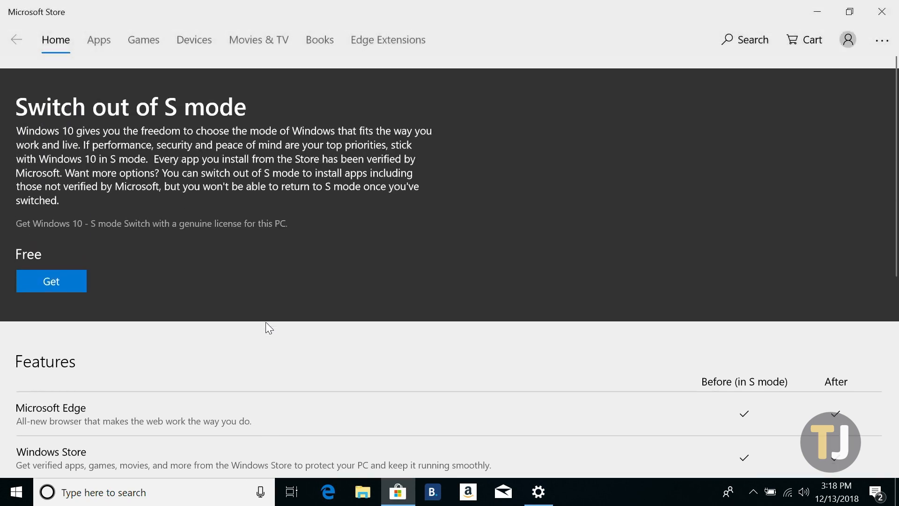